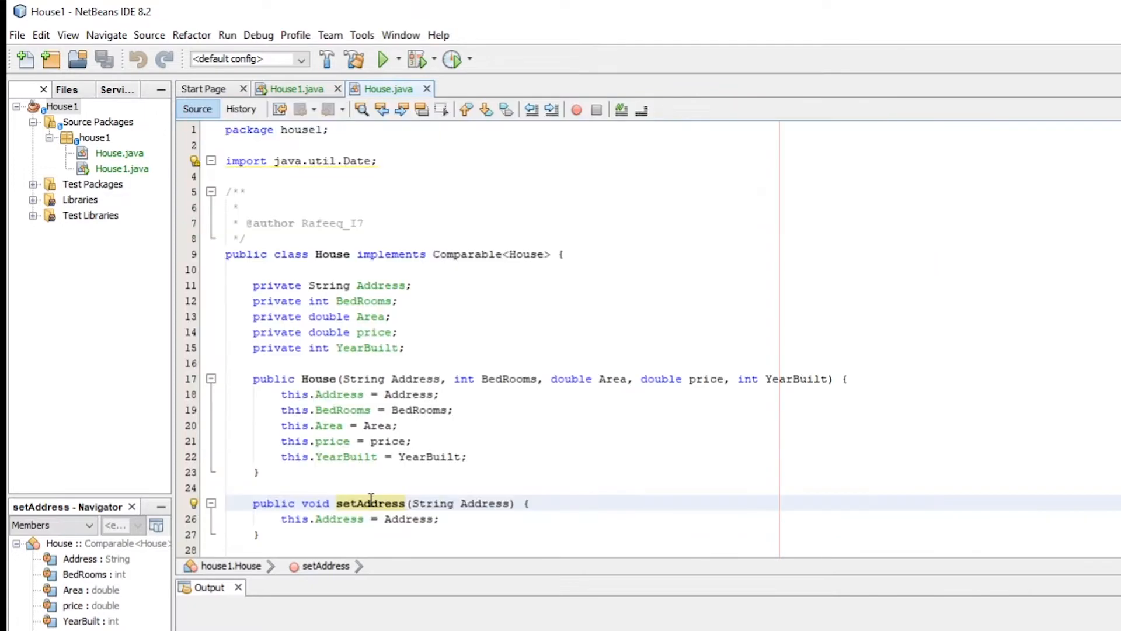
Select the House1 project, view its context menu, then bring up the File menu's project commands
click(374, 488)
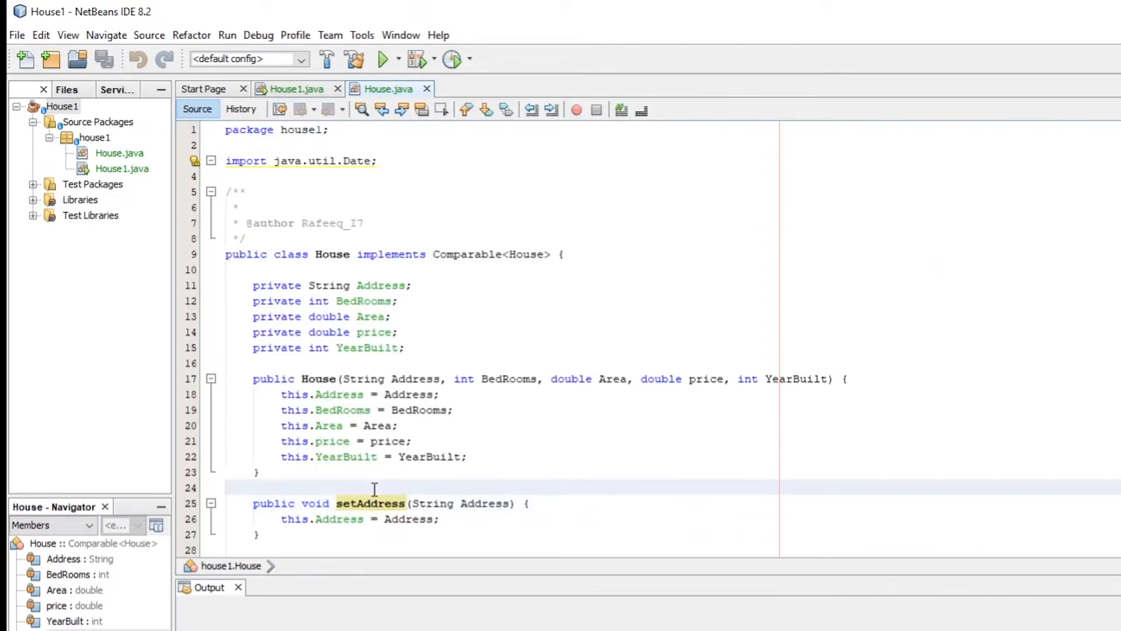
click(229, 488)
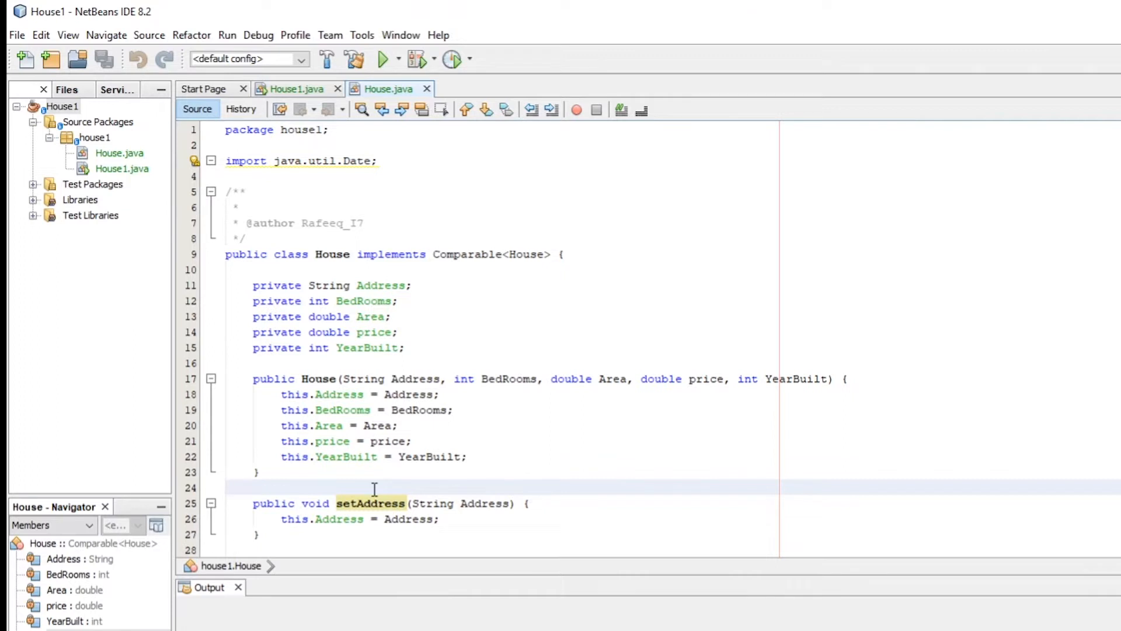
click(367, 349)
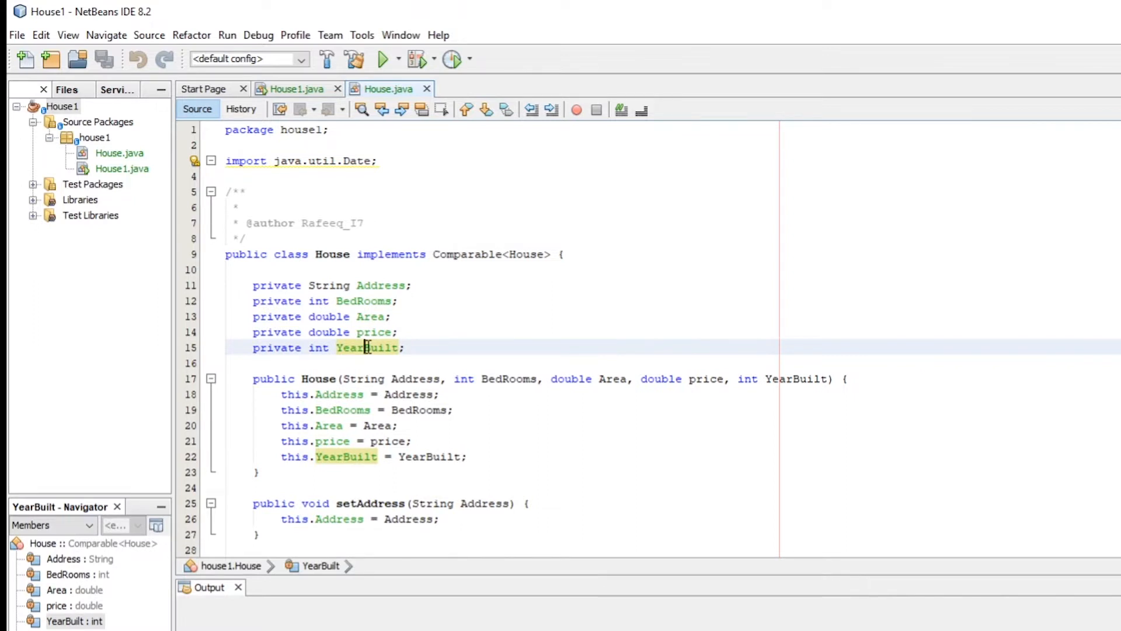
click(408, 348)
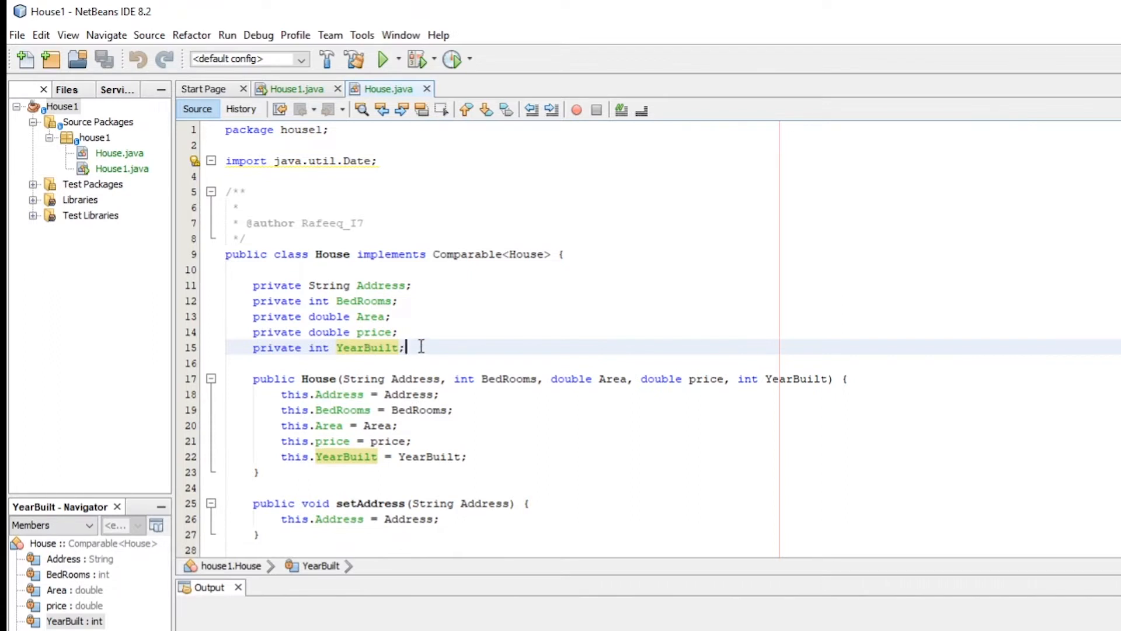
click(63, 106)
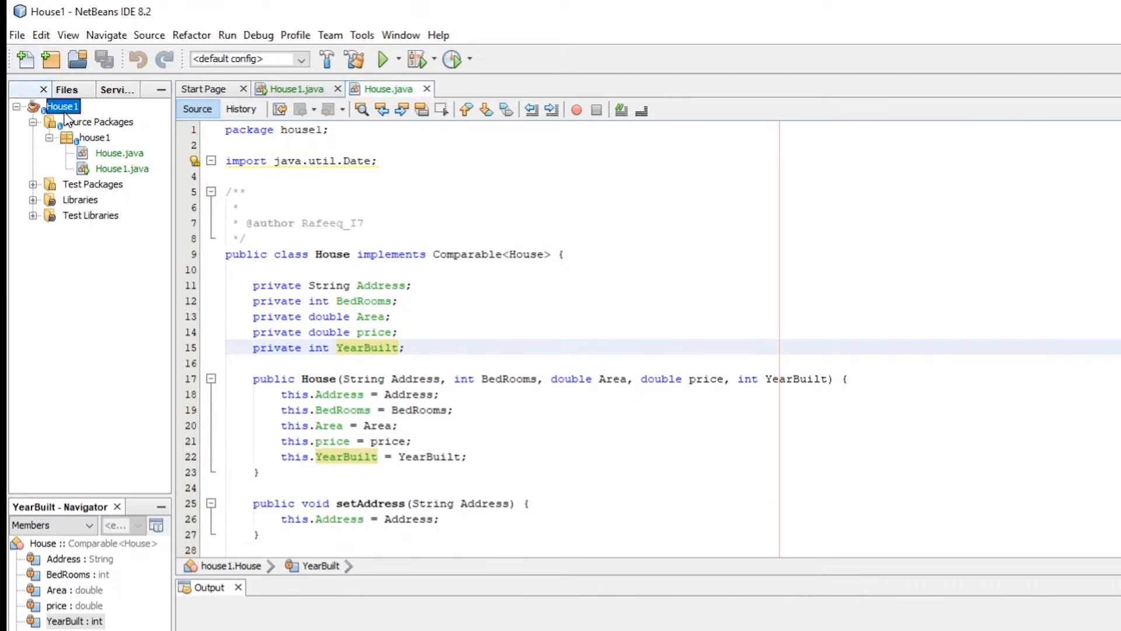
mouse_move(63, 106)
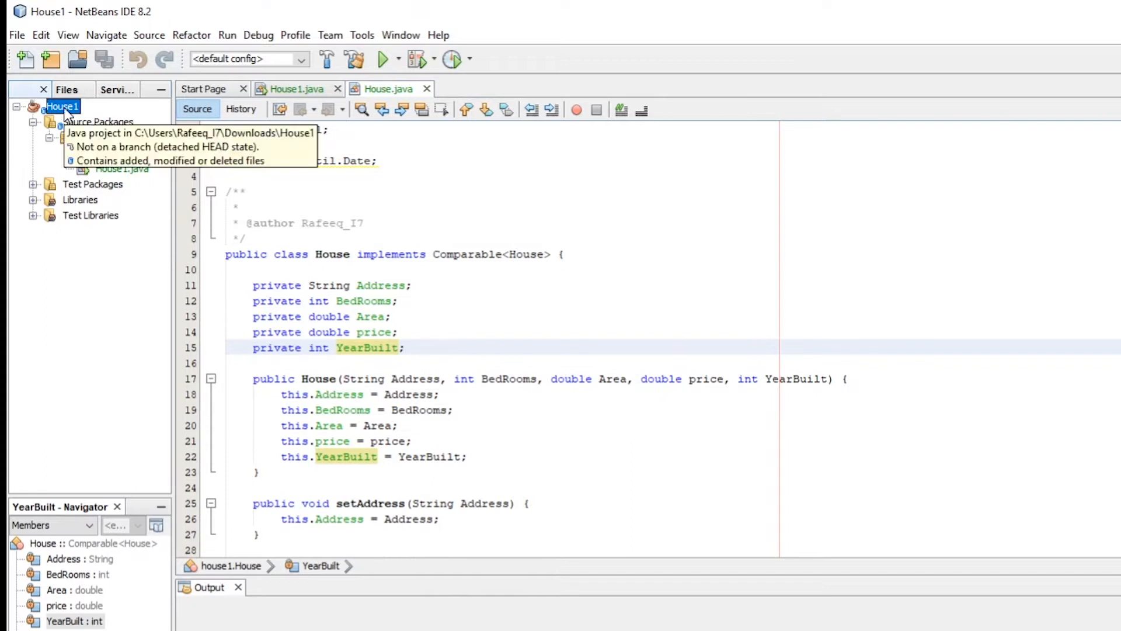
right_click(62, 106)
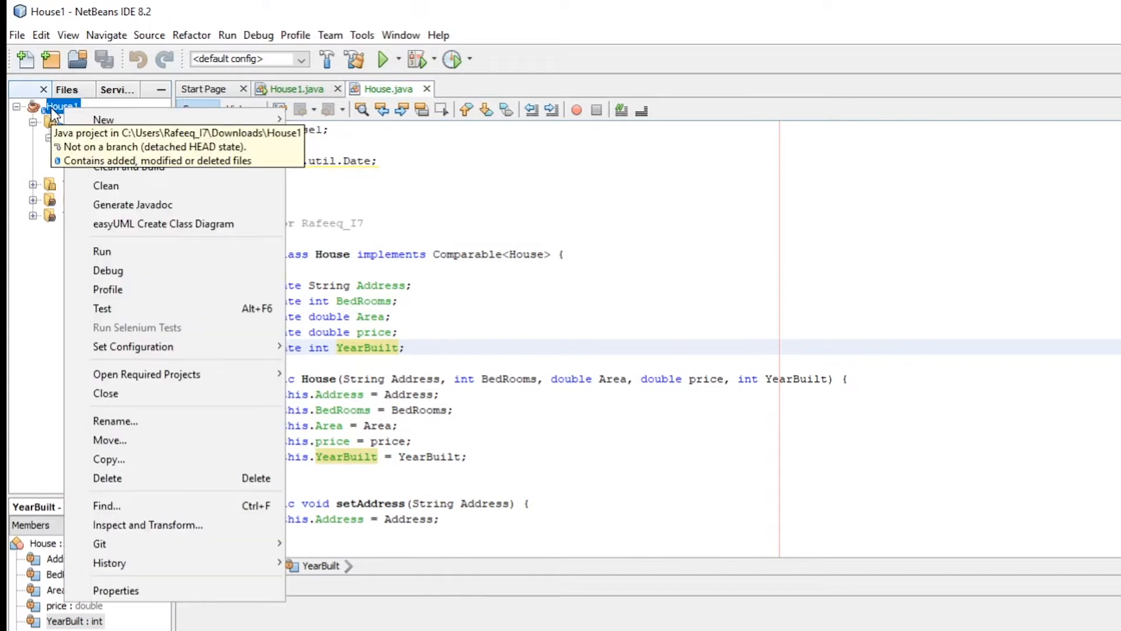
click(16, 34)
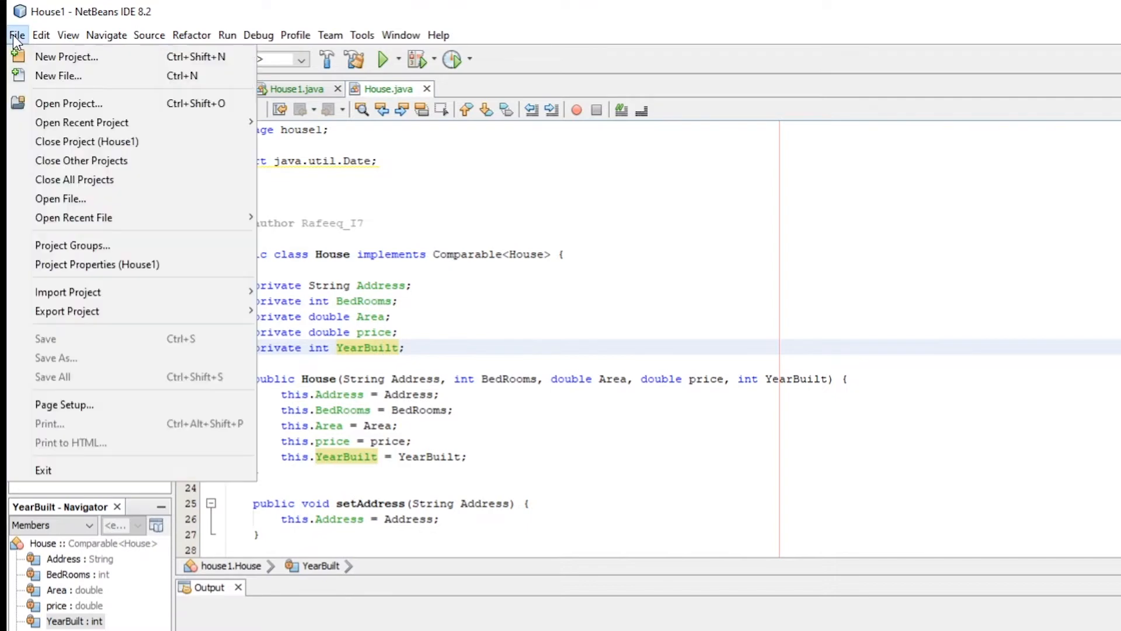
mouse_move(66, 57)
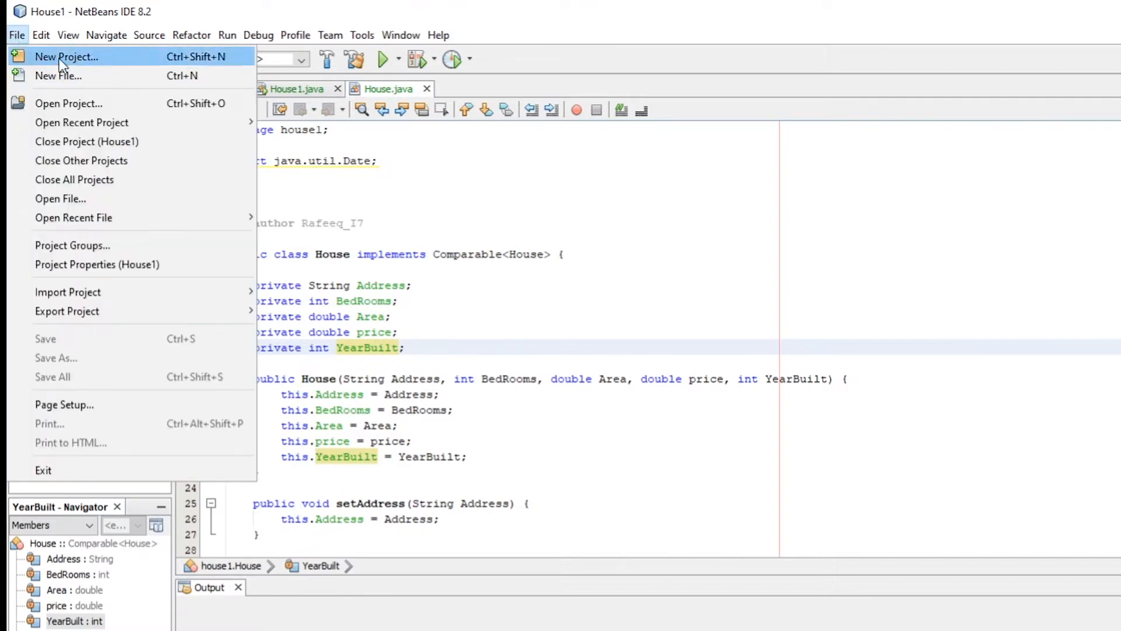
Create the UML Diagrams project House1UMLDiagrams, then select the House1 project
click(66, 56)
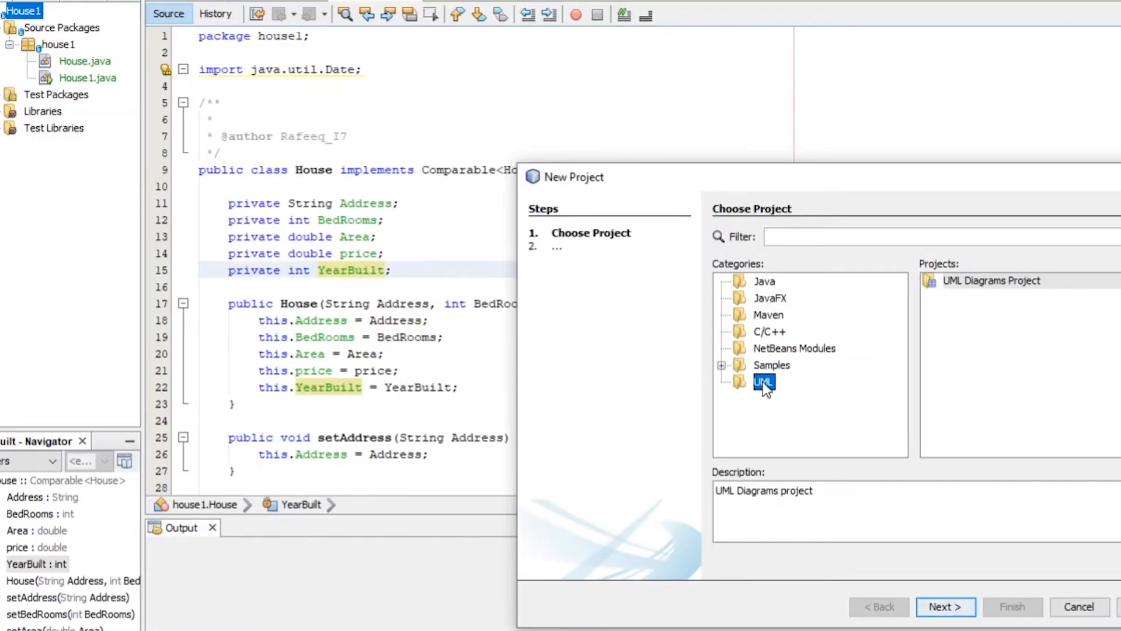
mouse_move(769, 398)
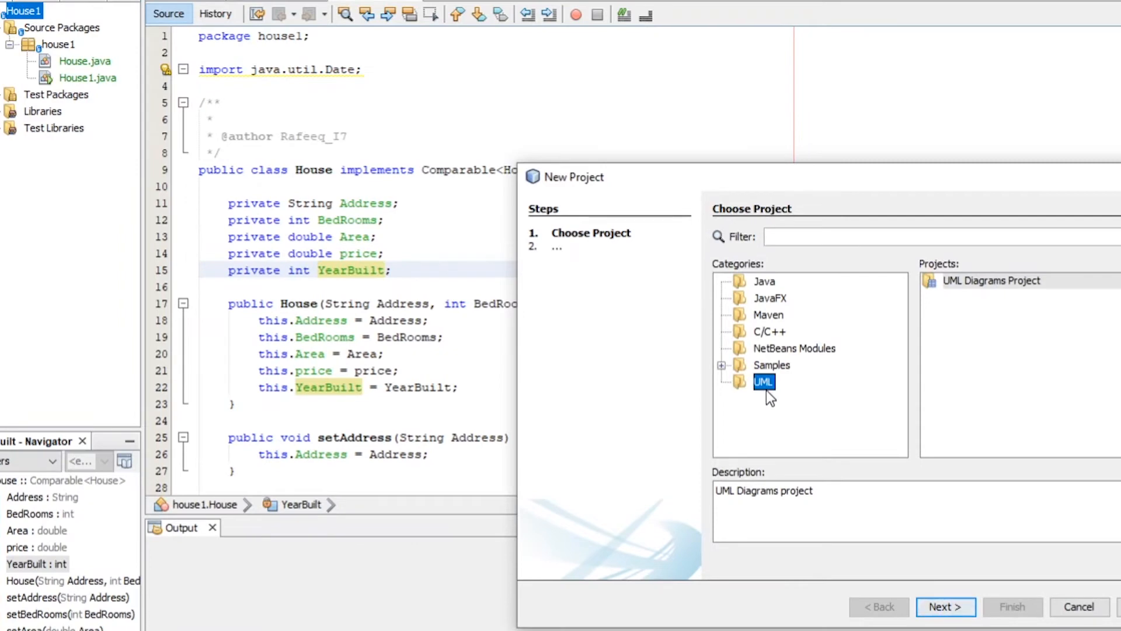
click(944, 606)
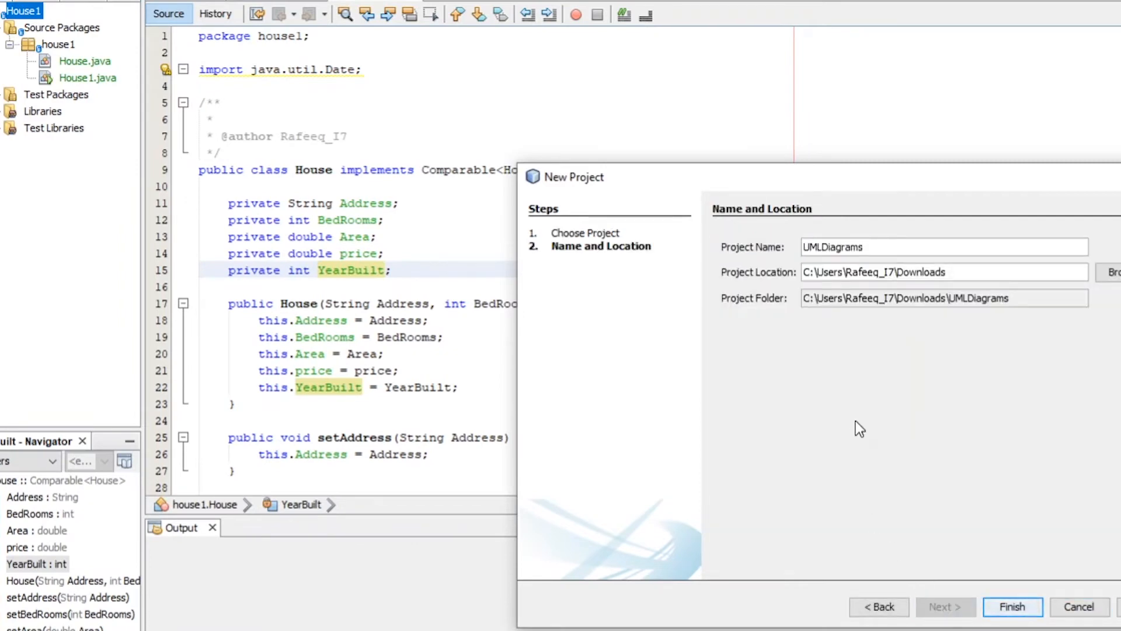
text(House1)
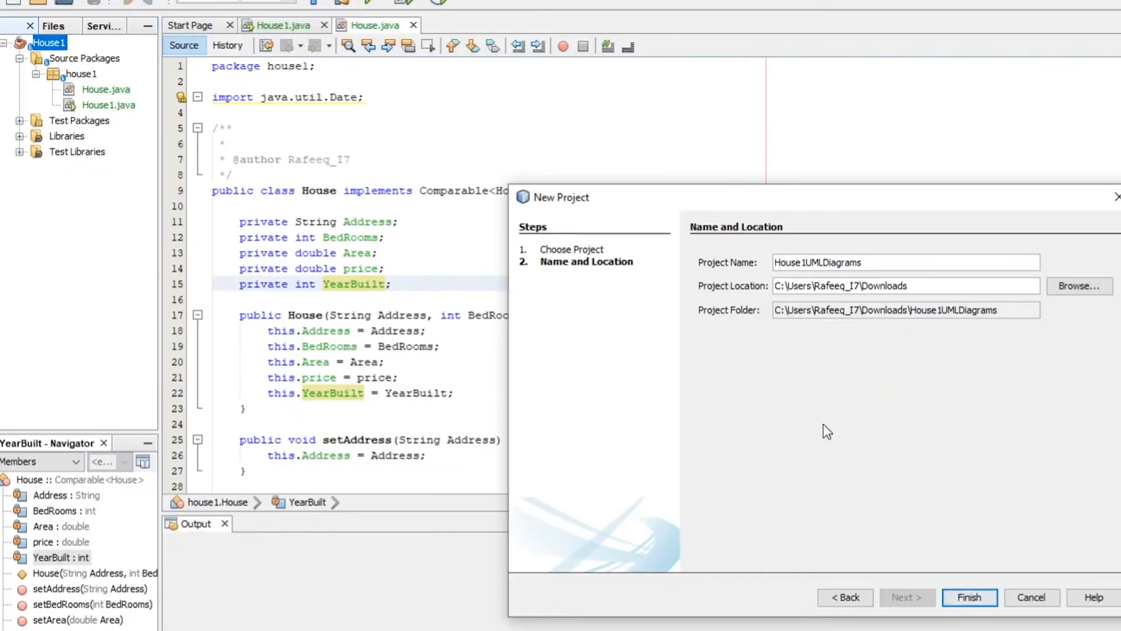
click(970, 597)
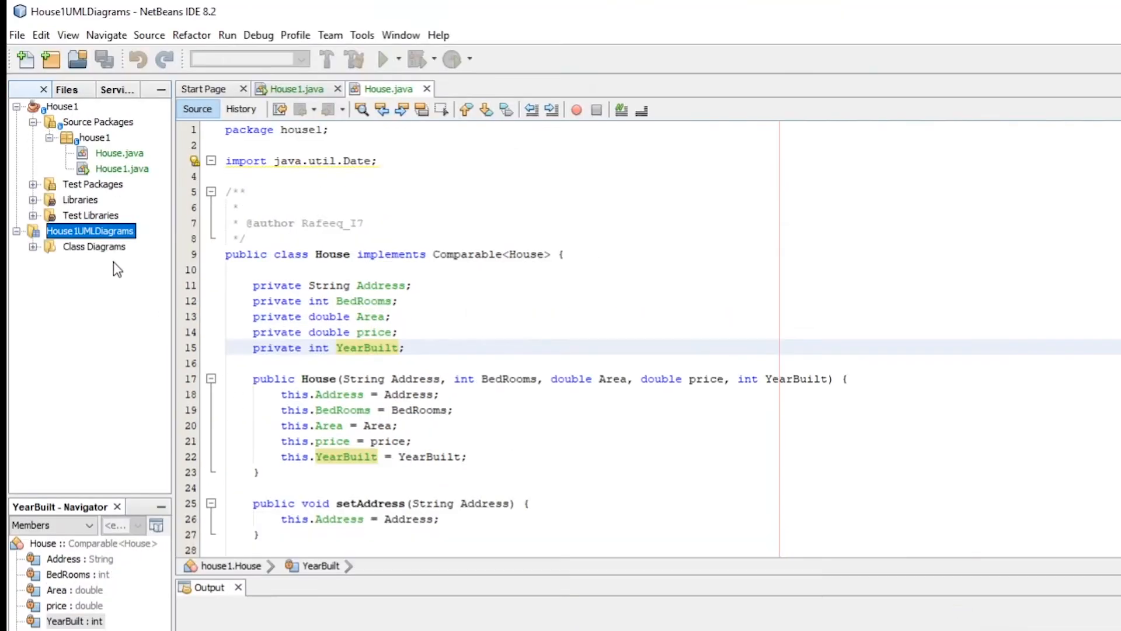
mouse_move(90, 231)
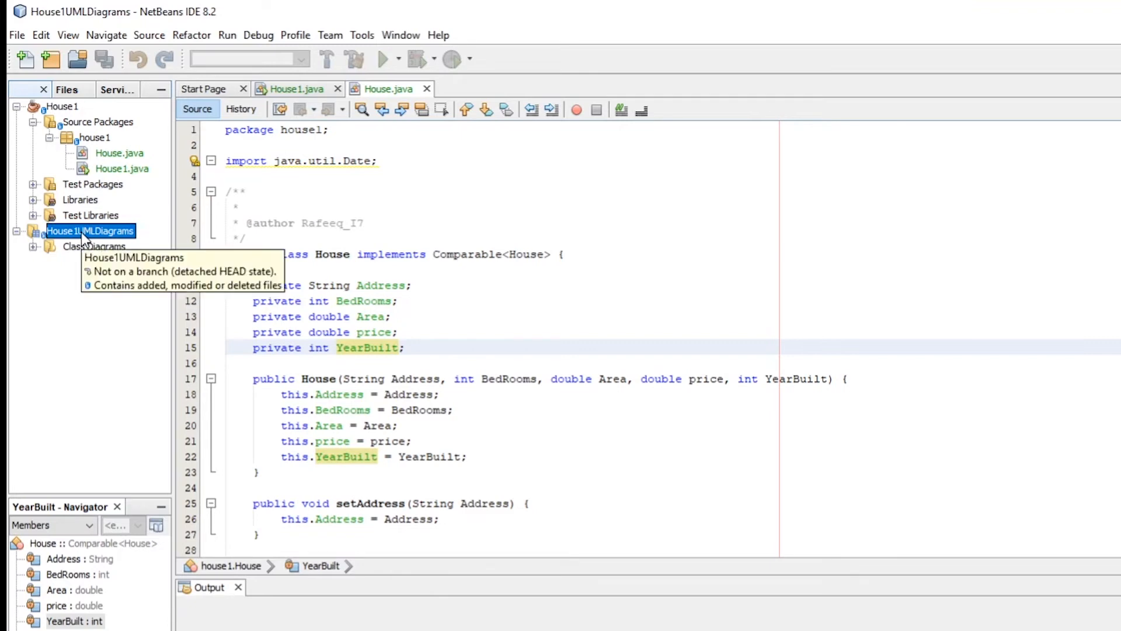
click(58, 105)
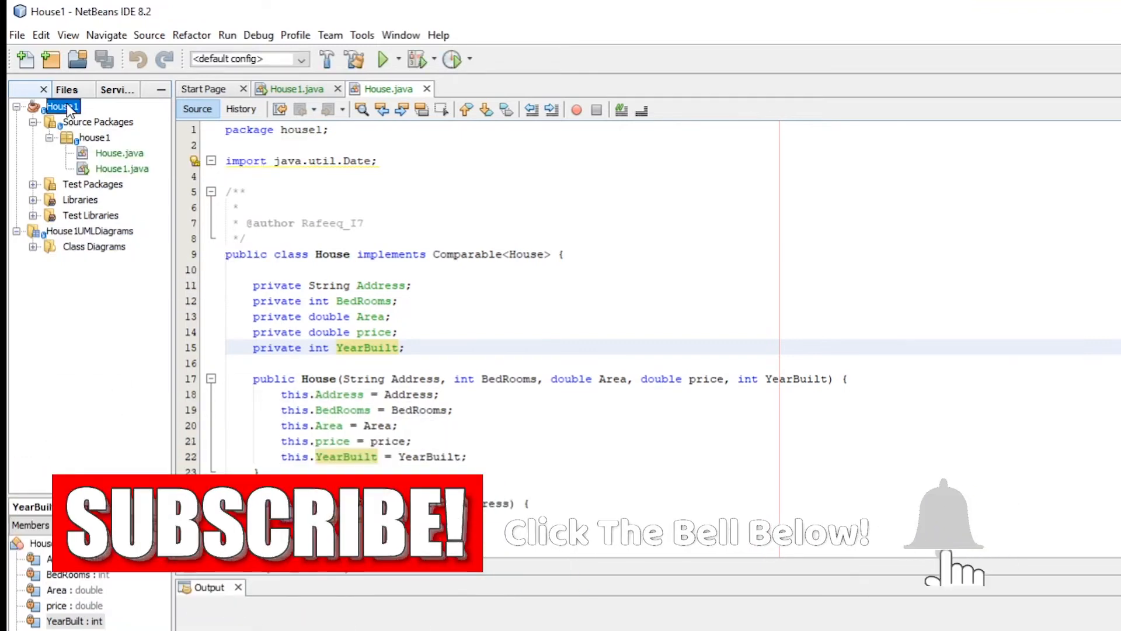
Generate an easyUML class diagram from House1 into the House1UMLDiagrams project
right_click(60, 105)
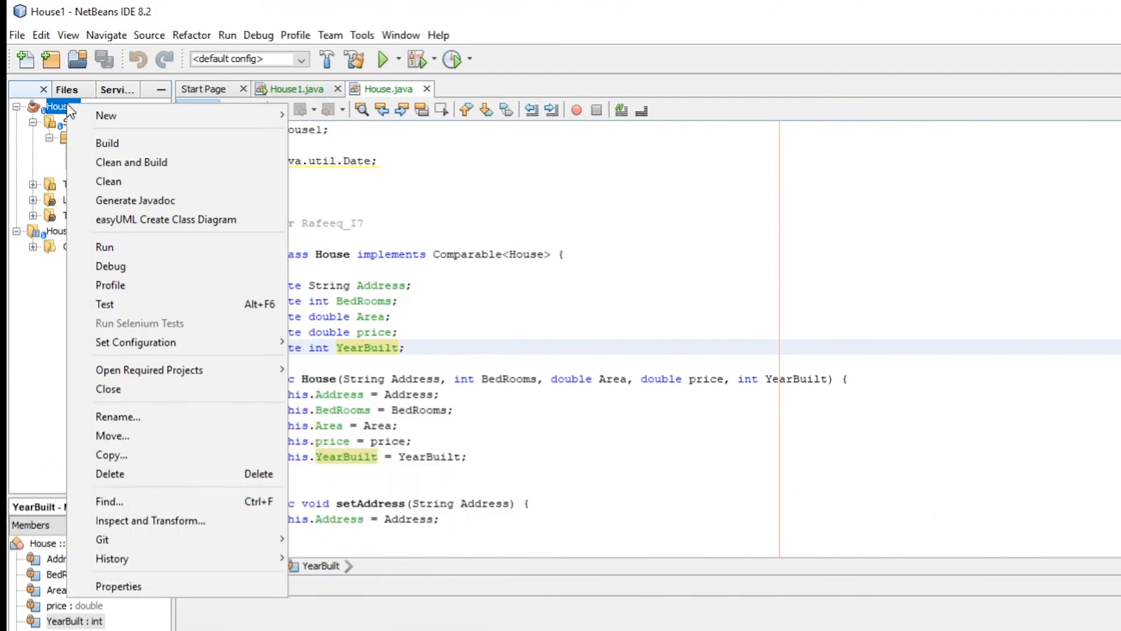
mouse_move(165, 219)
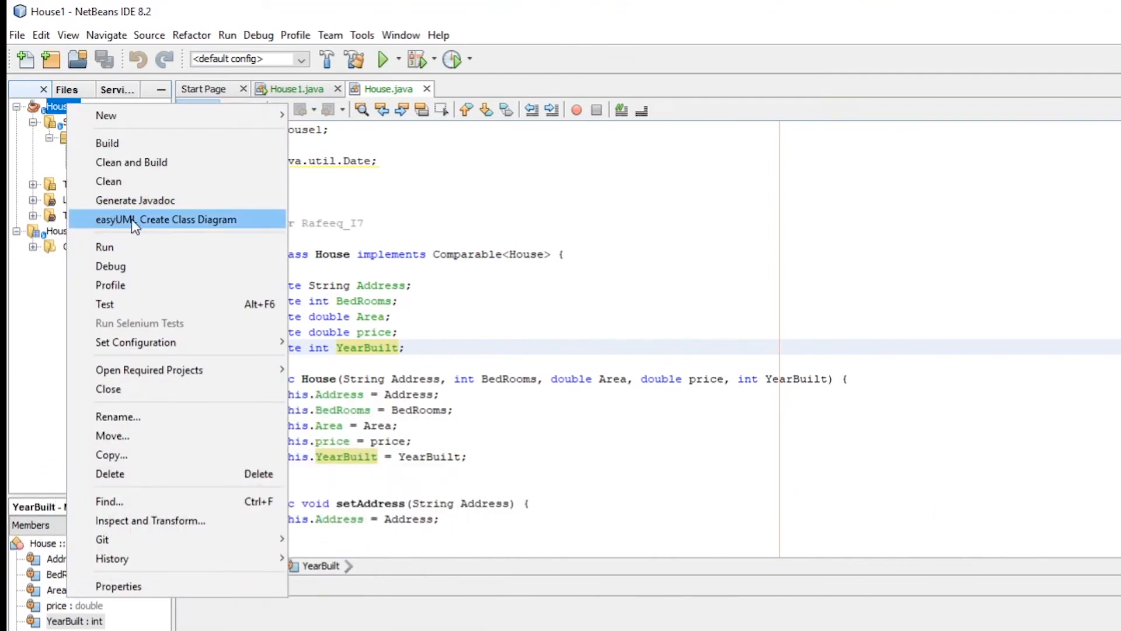
mouse_move(181, 228)
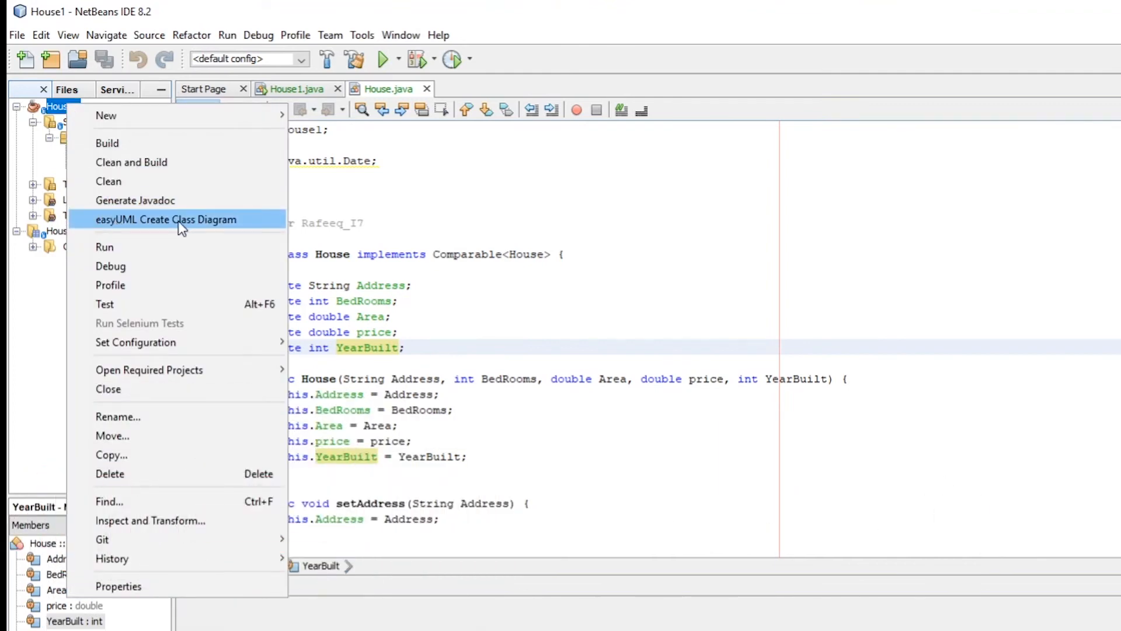
click(165, 219)
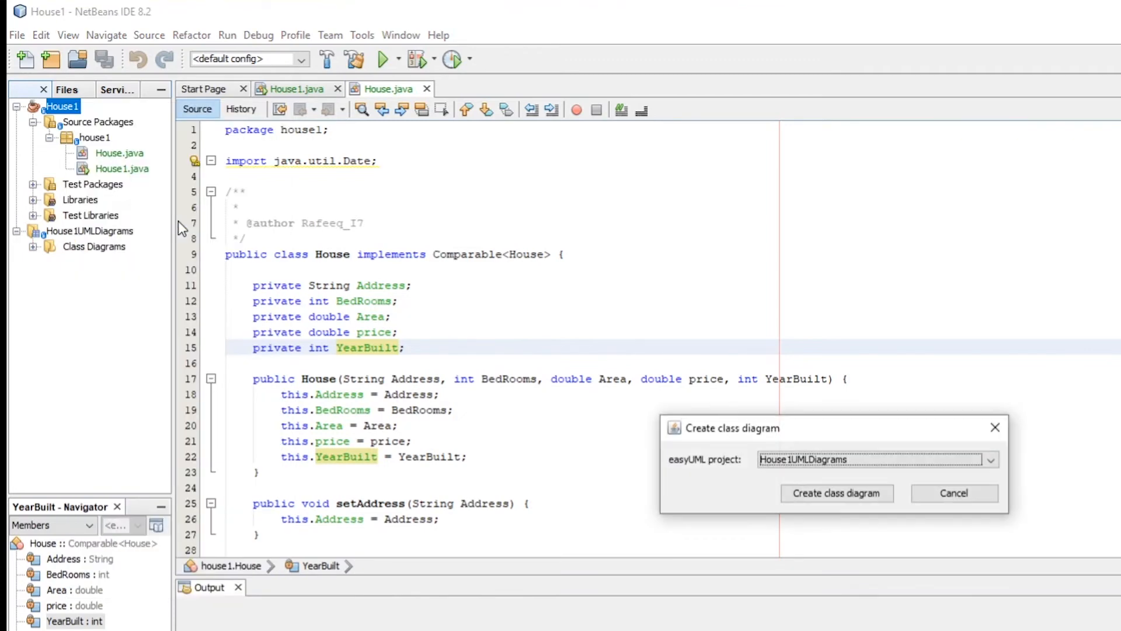
click(837, 493)
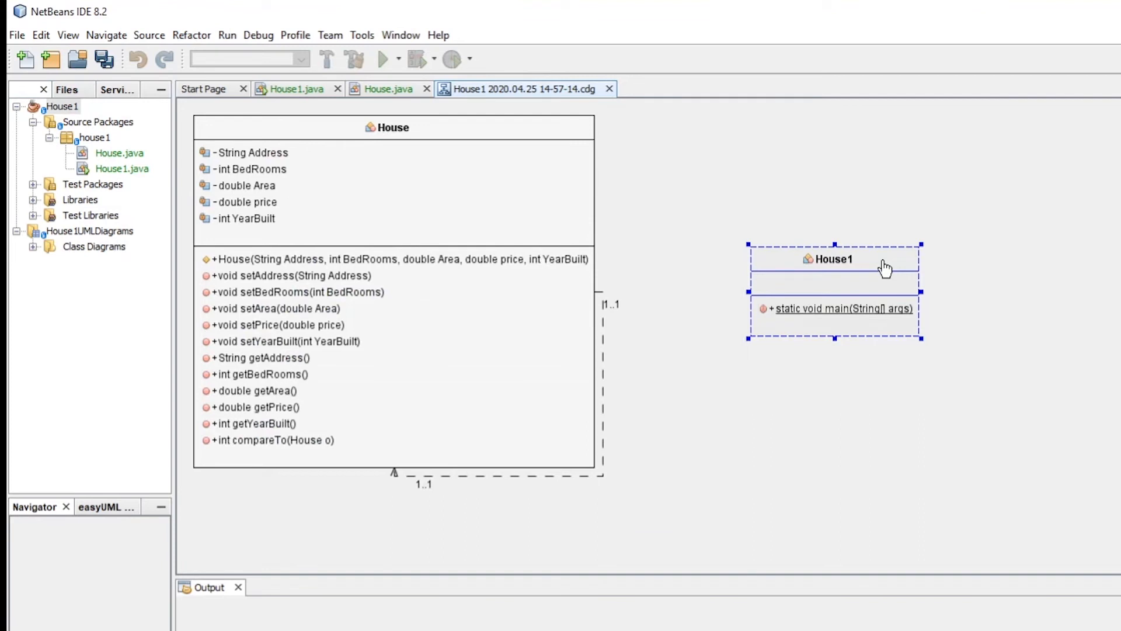
mouse_move(1010, 306)
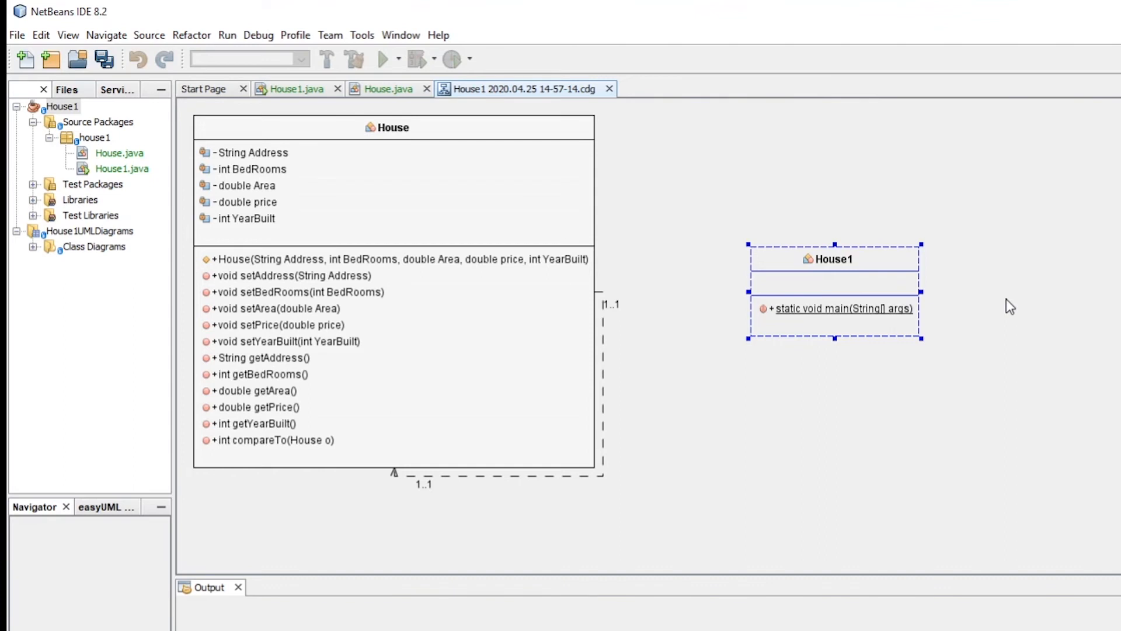
Export the diagram's current view as an image from the canvas context menu
right_click(1011, 306)
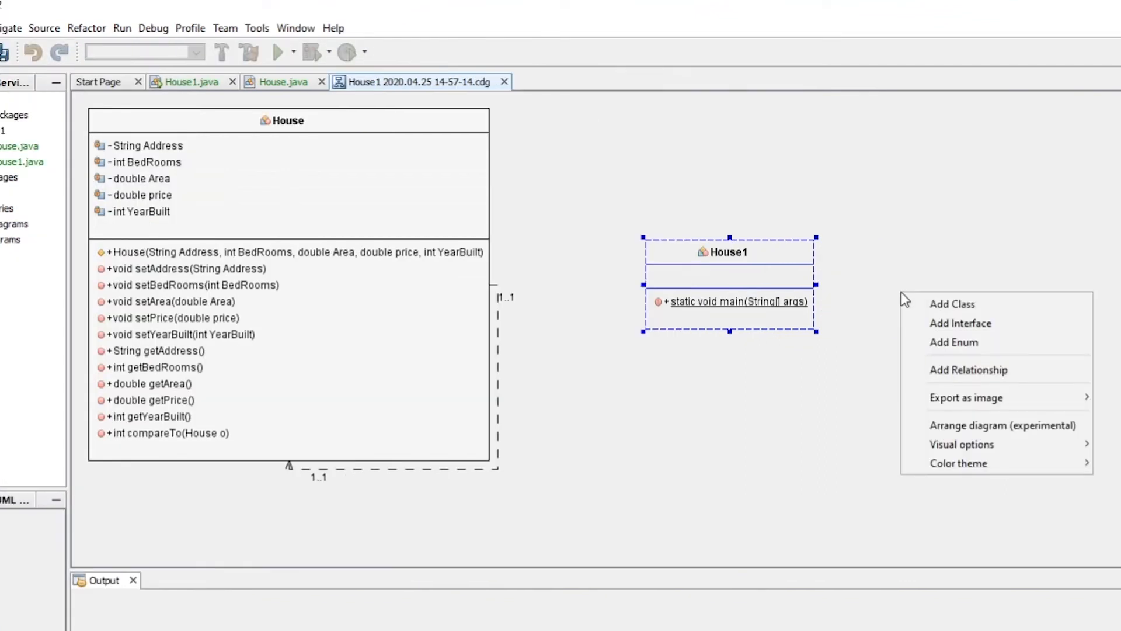
mouse_move(966, 398)
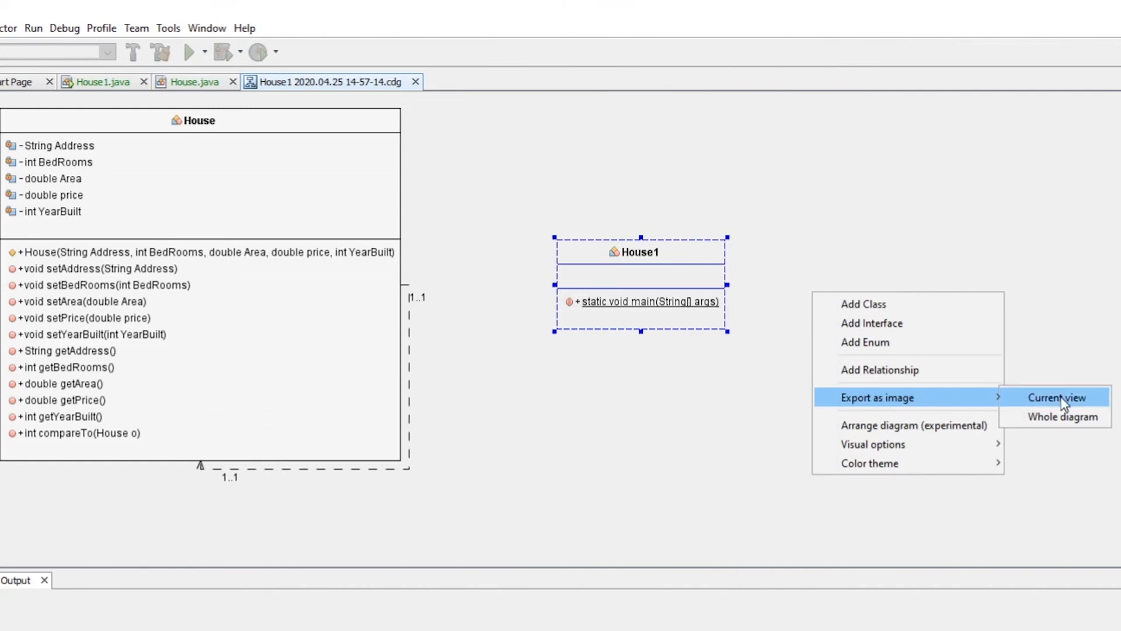
click(1058, 397)
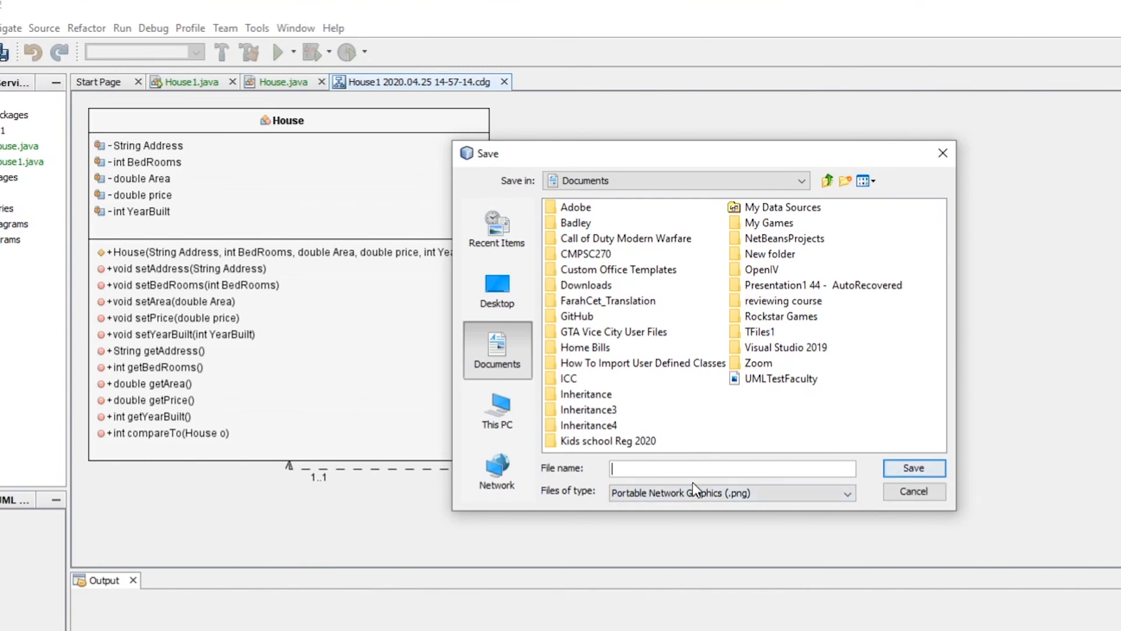
Save the class diagram as a PNG image
click(913, 491)
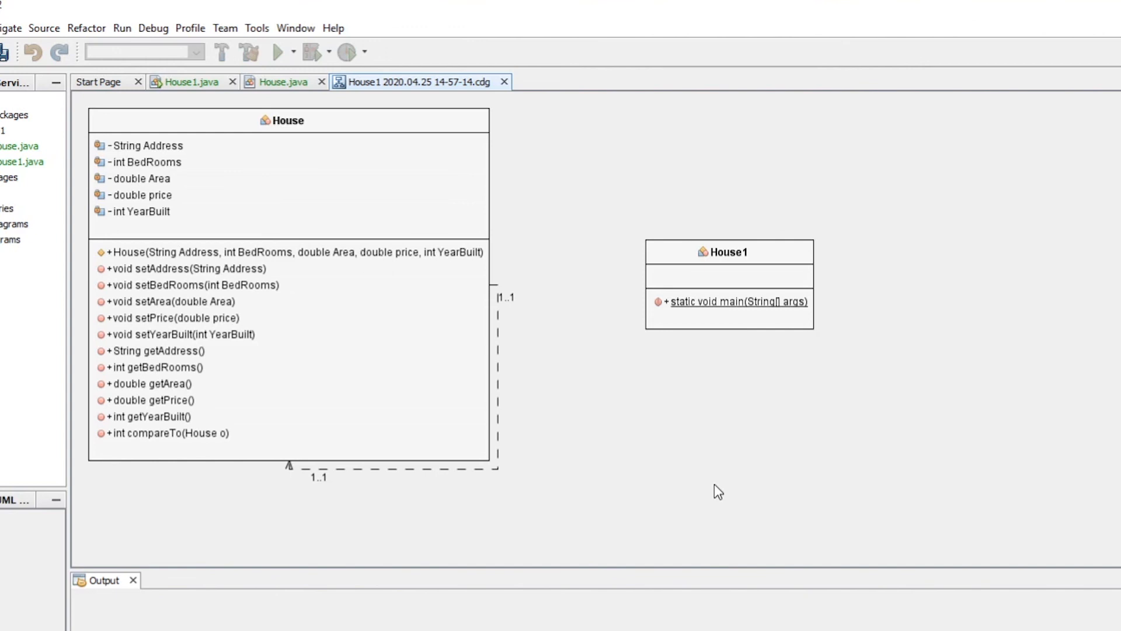
mouse_move(716, 487)
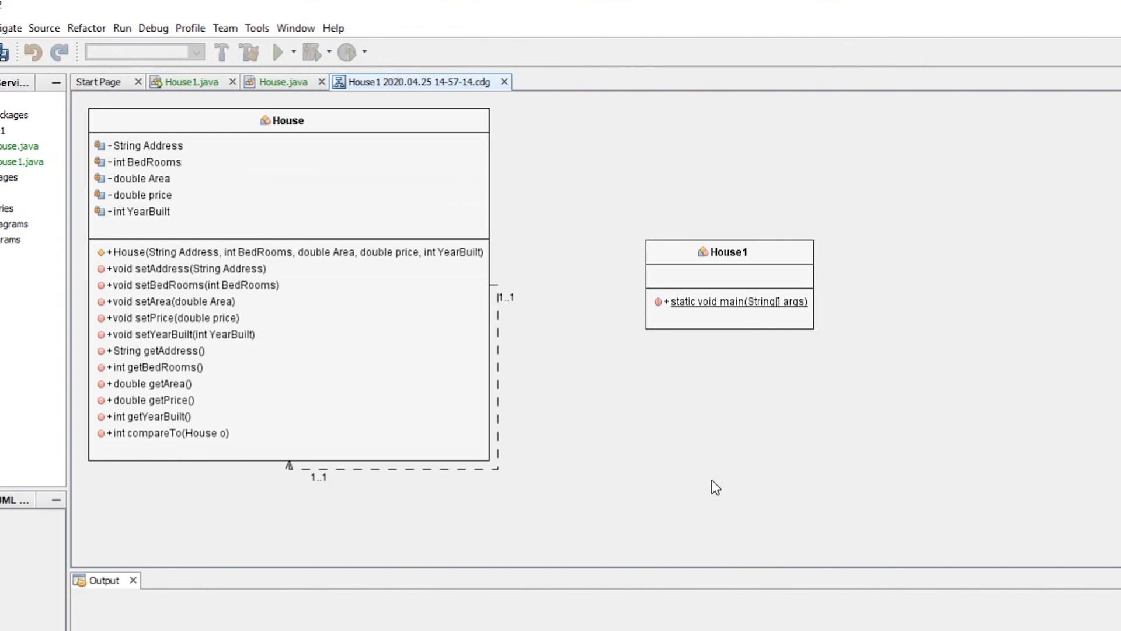